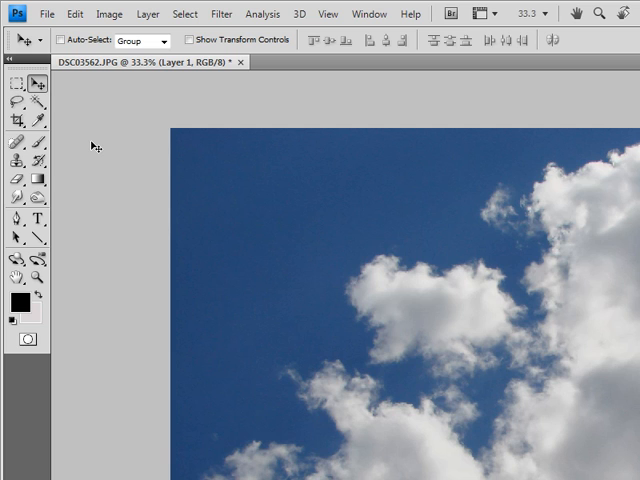
pyautogui.moveTo(92, 147)
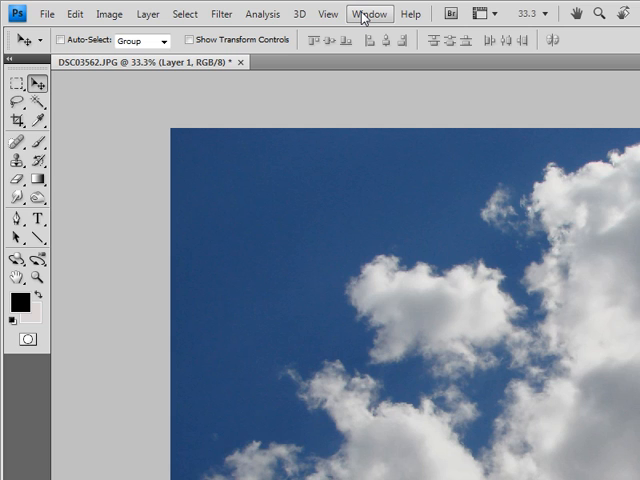
# - Open the Window menu to reach the History panel
pyautogui.click(368, 13)
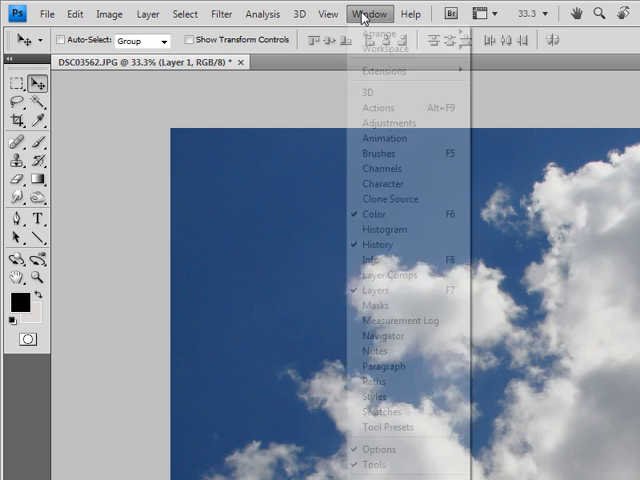
pyautogui.moveTo(389, 274)
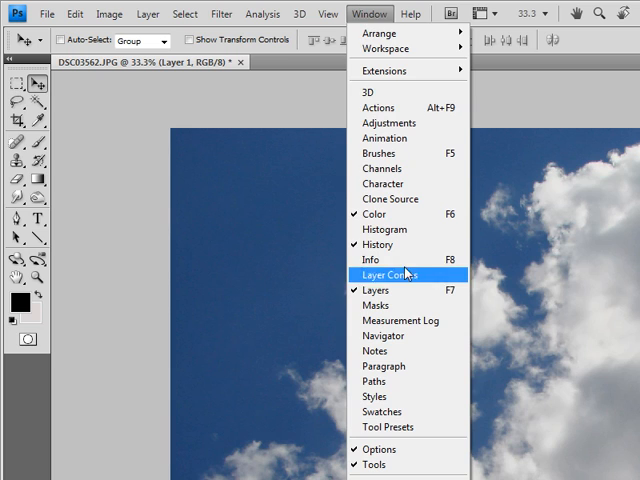
pyautogui.moveTo(378, 244)
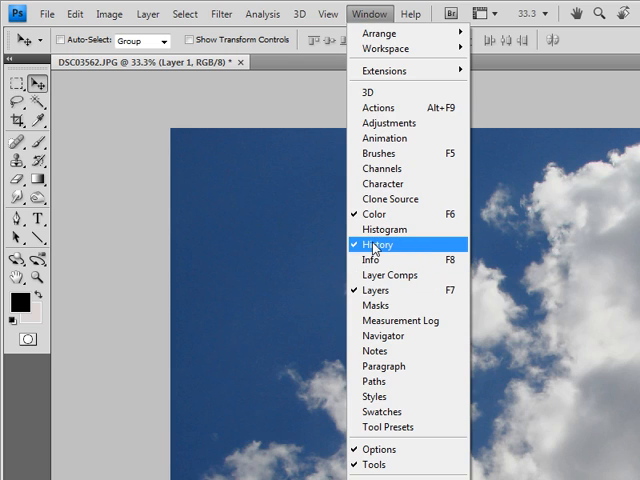
pyautogui.moveTo(378, 244)
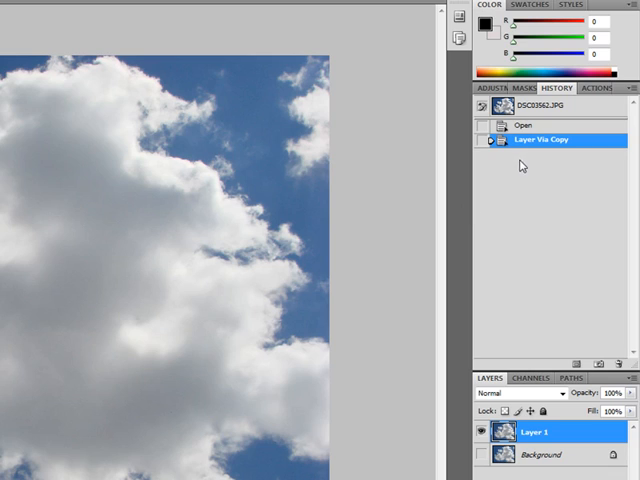
pyautogui.moveTo(611, 155)
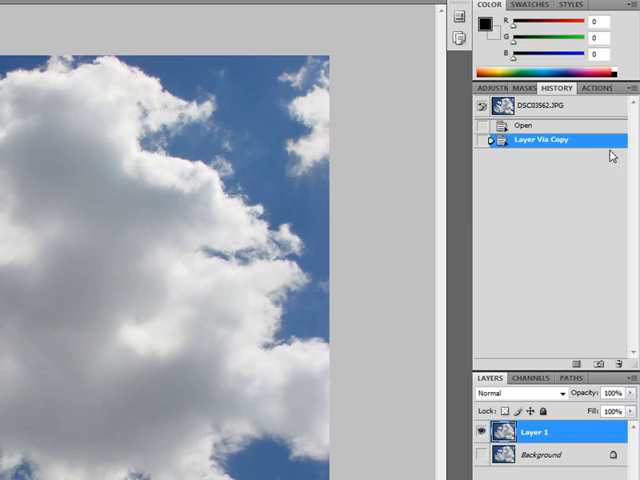
pyautogui.moveTo(165, 105)
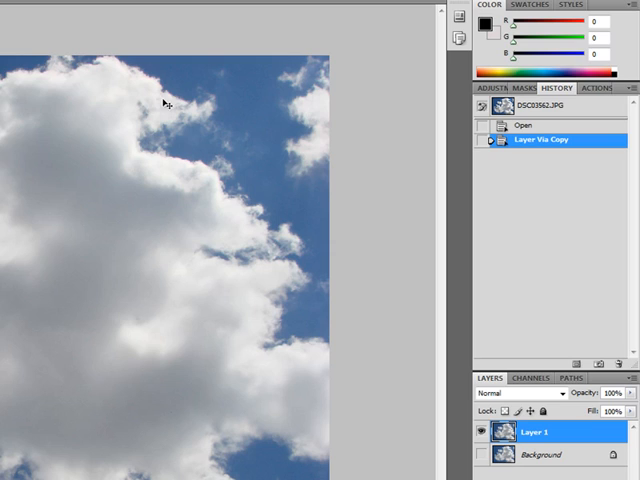
pyautogui.moveTo(506, 199)
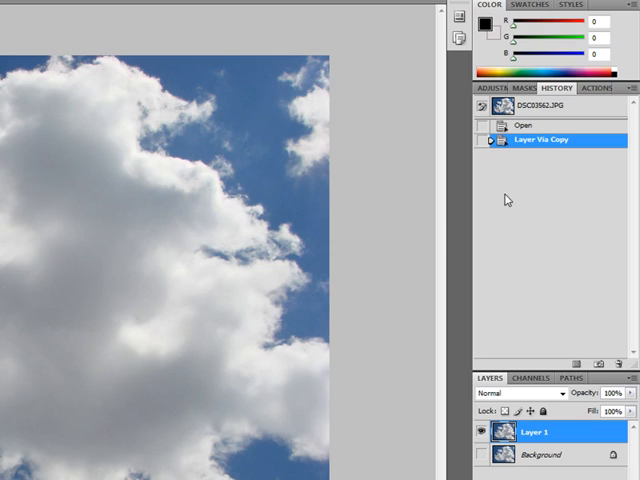
pyautogui.moveTo(521, 251)
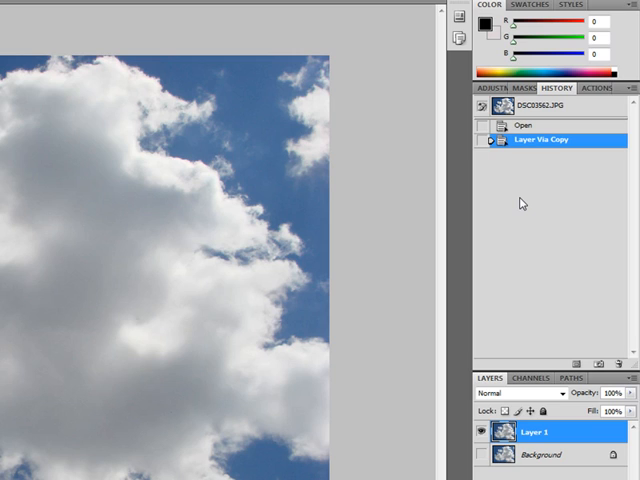
pyautogui.moveTo(527, 182)
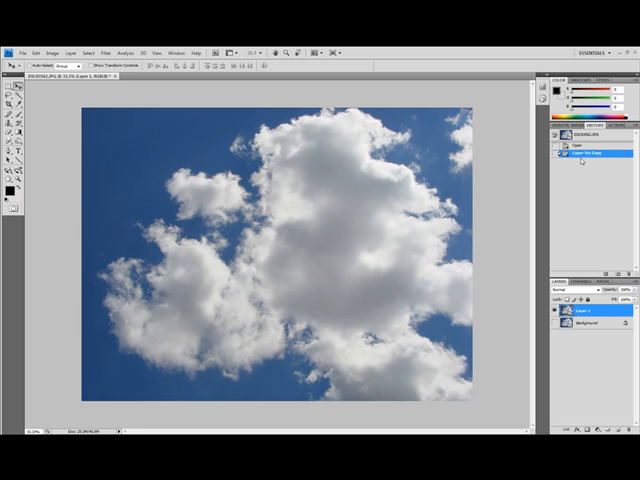
pyautogui.moveTo(415, 188)
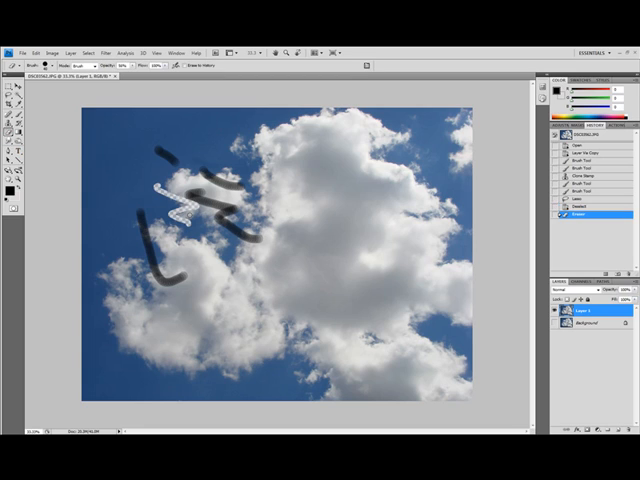
# - Select the Blur tool from the blur, sharpen and smudge tool group
pyautogui.click(12, 137)
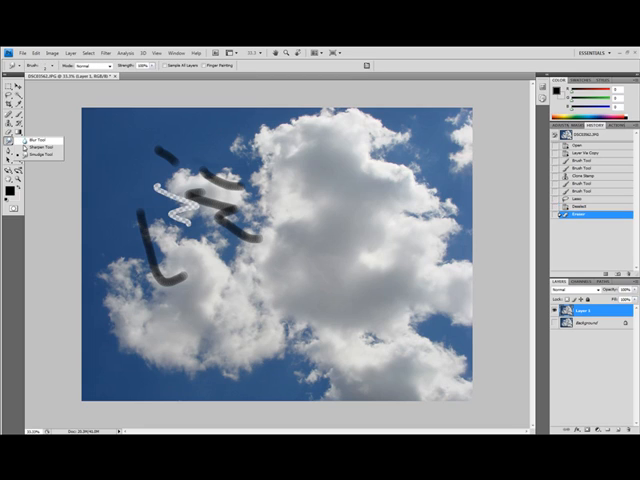
pyautogui.click(40, 138)
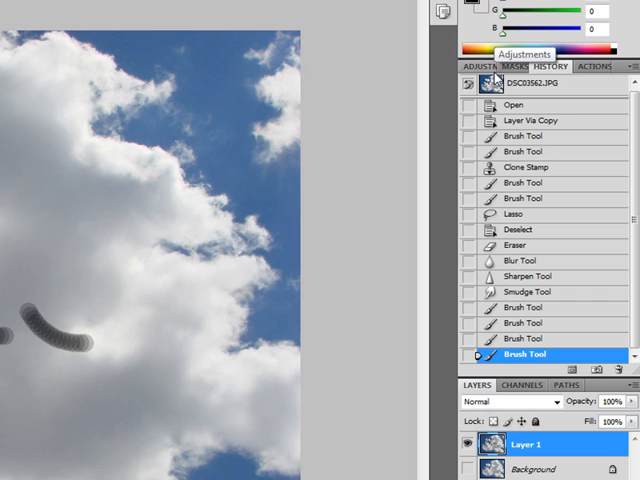
pyautogui.moveTo(68, 215)
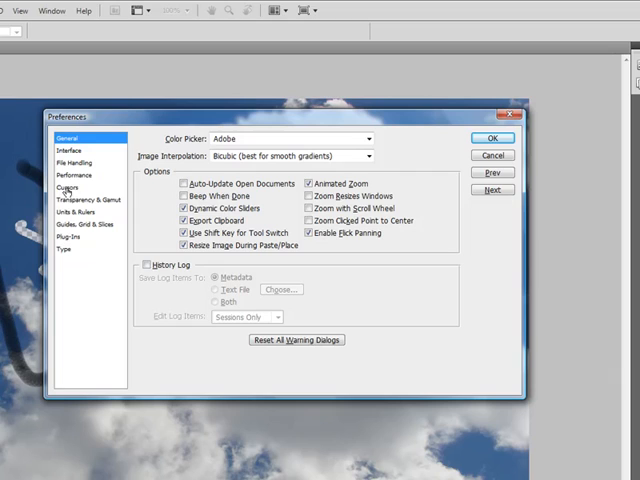
# - Keep 40 history states in Performance preferences and close the dialog
pyautogui.click(78, 174)
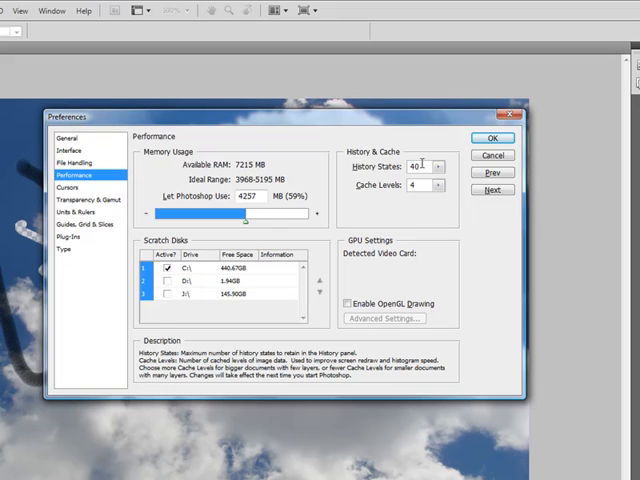
pyautogui.tripleClick(415, 166)
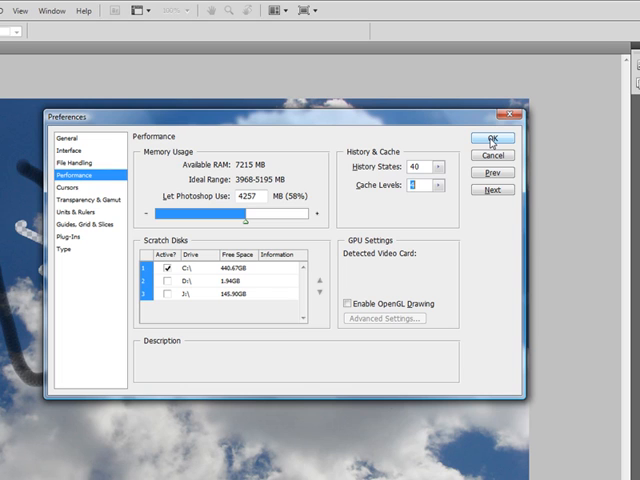
pyautogui.click(491, 137)
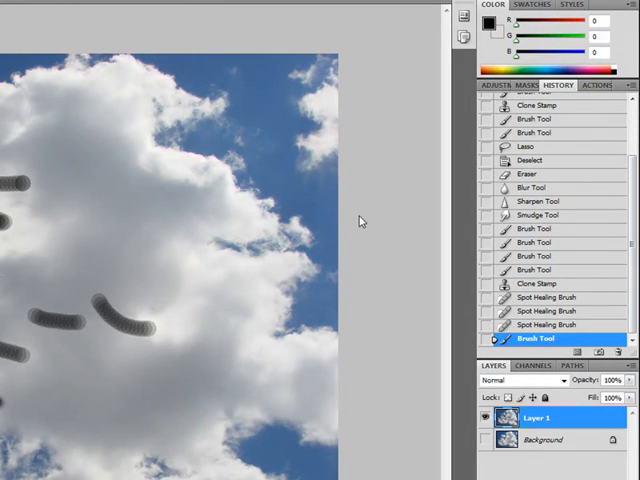
pyautogui.moveTo(362, 210)
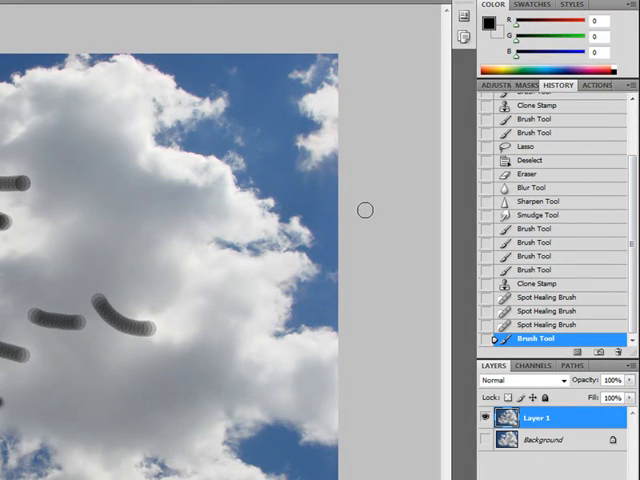
# - Step the History back through the second brush stroke to the first one
pyautogui.scroll(3)
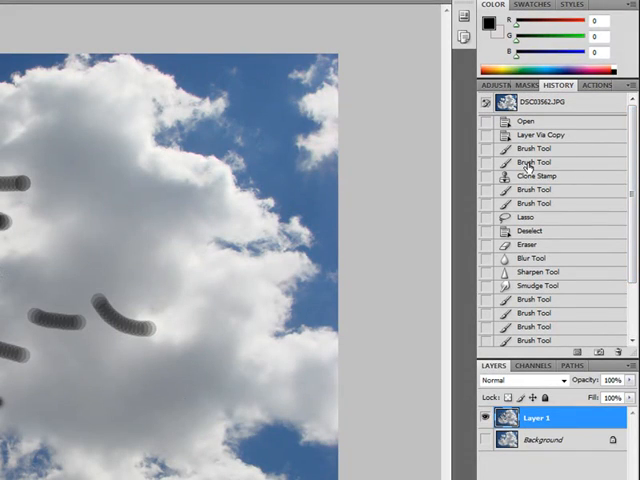
pyautogui.click(536, 162)
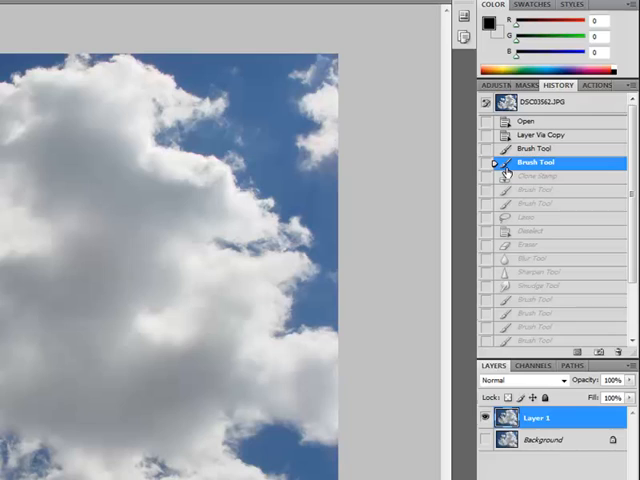
pyautogui.click(540, 148)
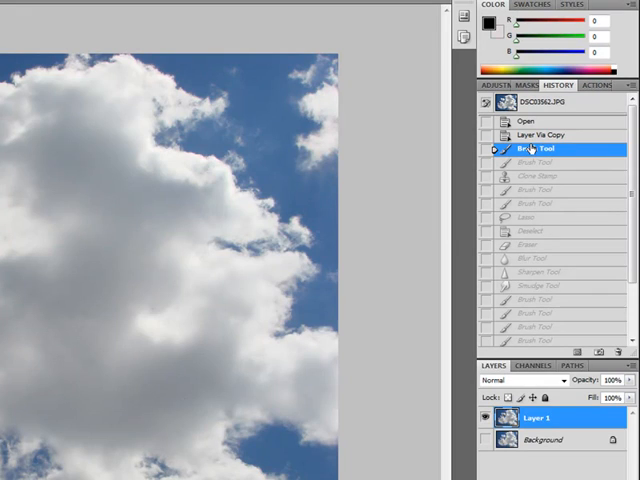
pyautogui.moveTo(548, 213)
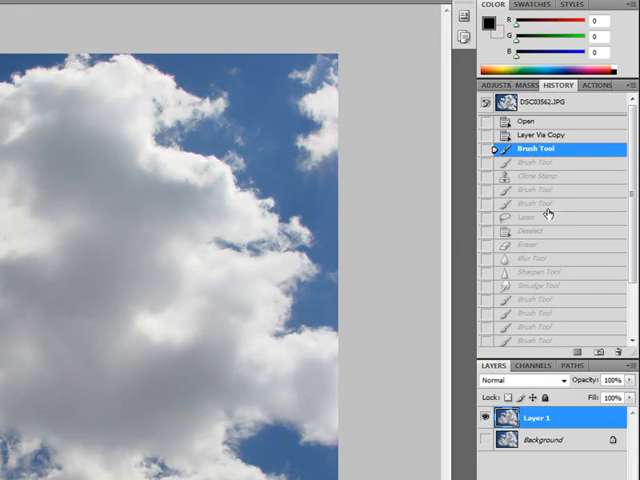
pyautogui.moveTo(556, 107)
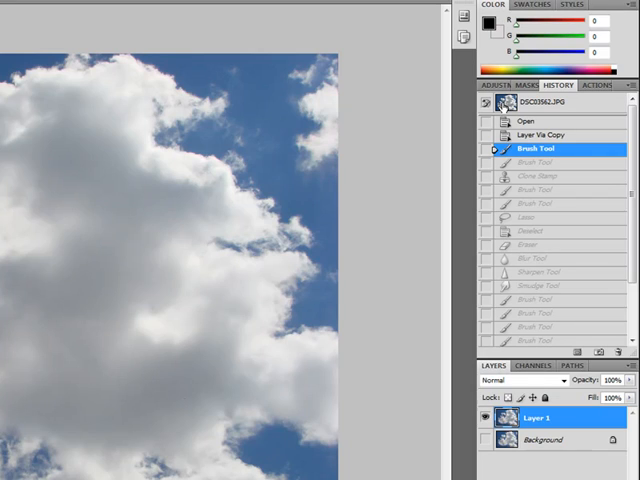
pyautogui.moveTo(618, 297)
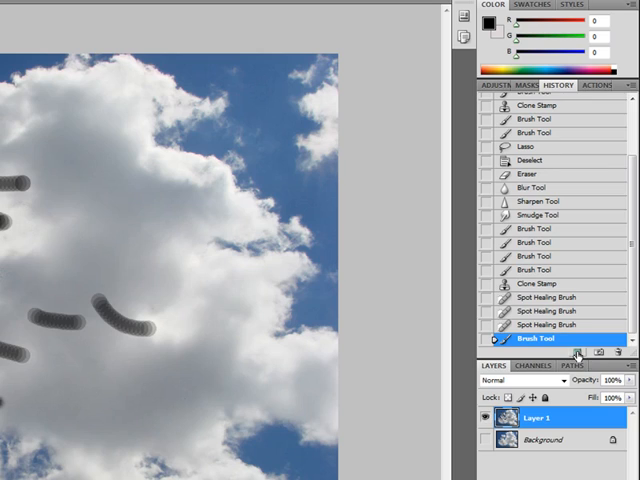
pyautogui.moveTo(576, 351)
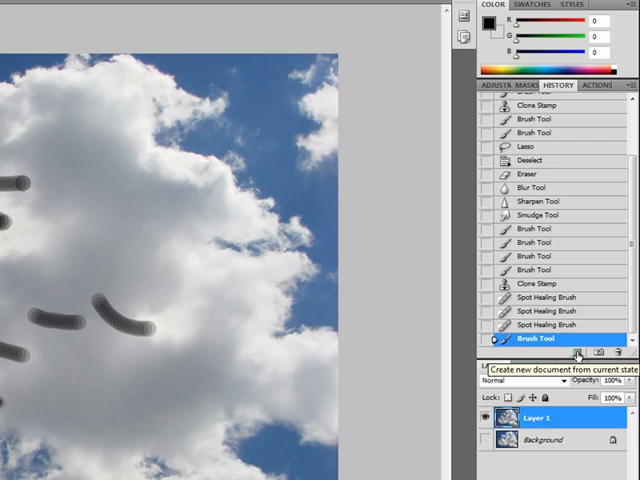
# - Select the Eraser history state to hide the later brush strokes
pyautogui.click(530, 174)
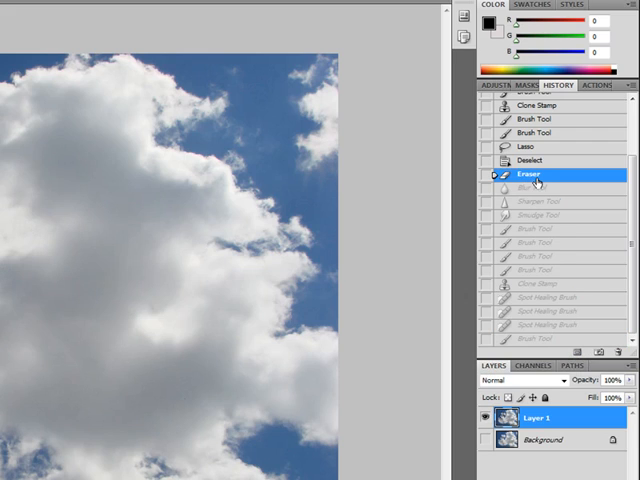
pyautogui.moveTo(540, 275)
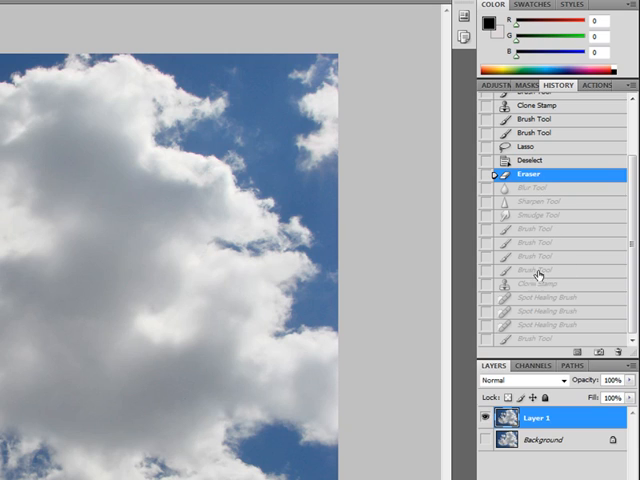
pyautogui.moveTo(531, 341)
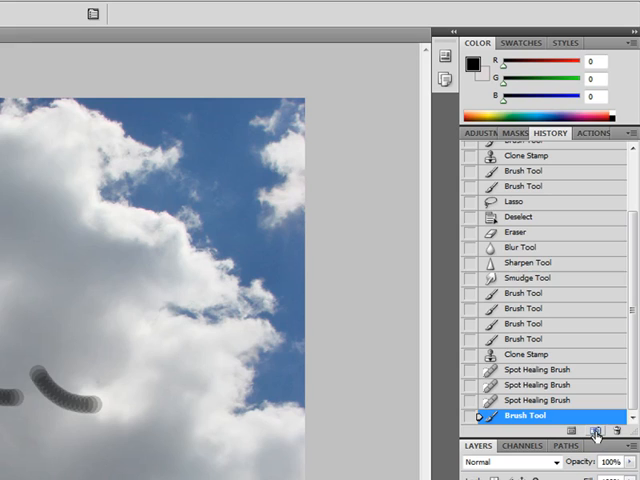
# - Scroll the History panel up to view Snapshot 1 and earlier states
pyautogui.scroll(3)
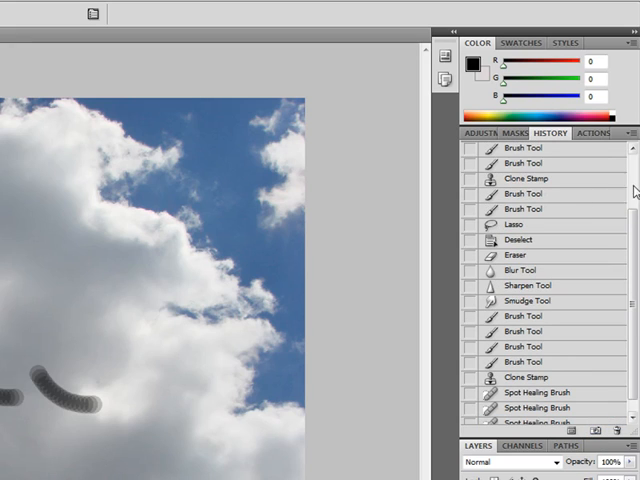
pyautogui.scroll(3)
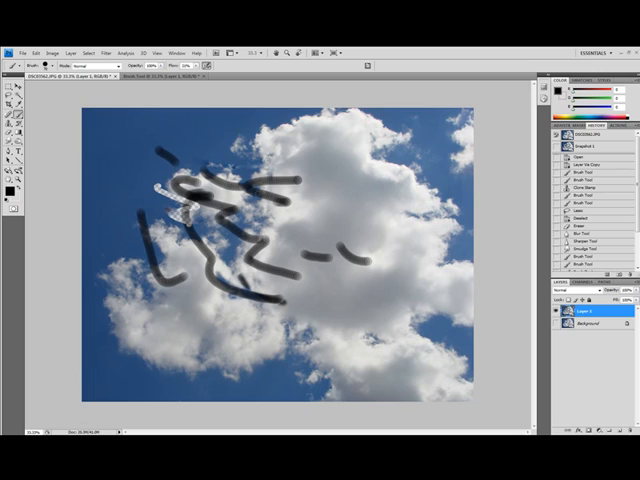
pyautogui.moveTo(307, 209)
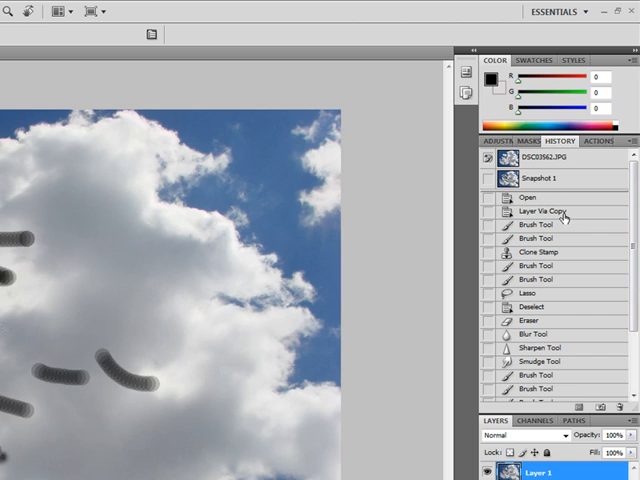
# - Delete the Layer Via Copy state and all later steps, confirming with Yes
pyautogui.click(545, 211)
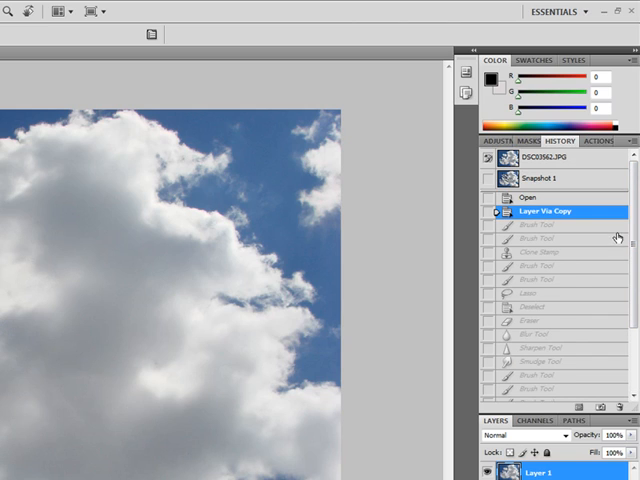
pyautogui.moveTo(517, 224)
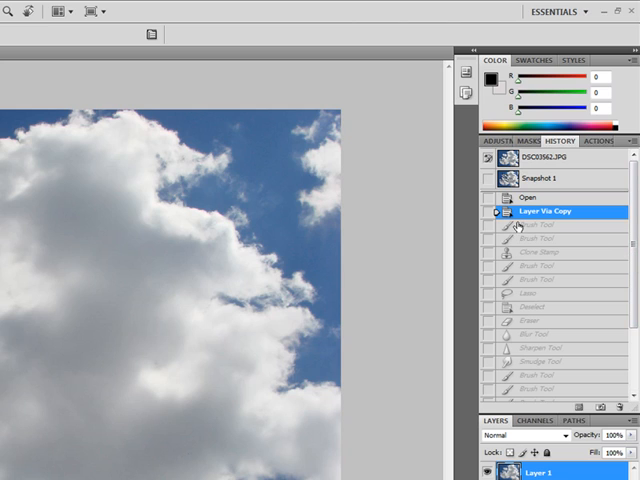
pyautogui.moveTo(518, 222)
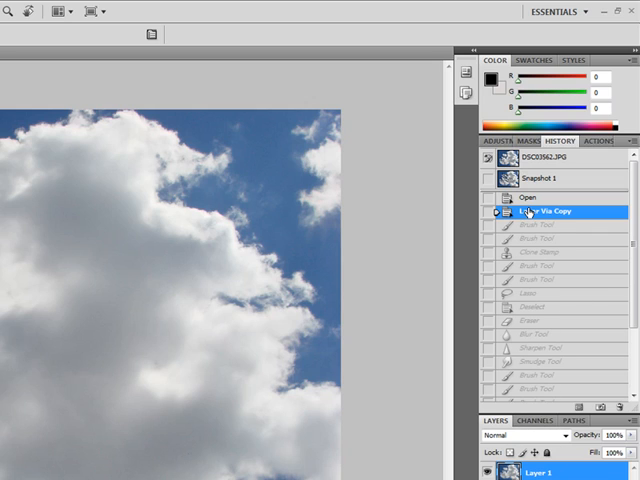
pyautogui.moveTo(535, 211)
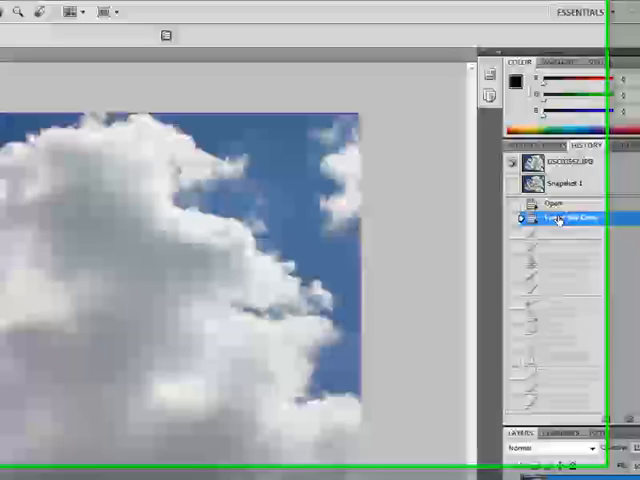
pyautogui.rightClick(560, 220)
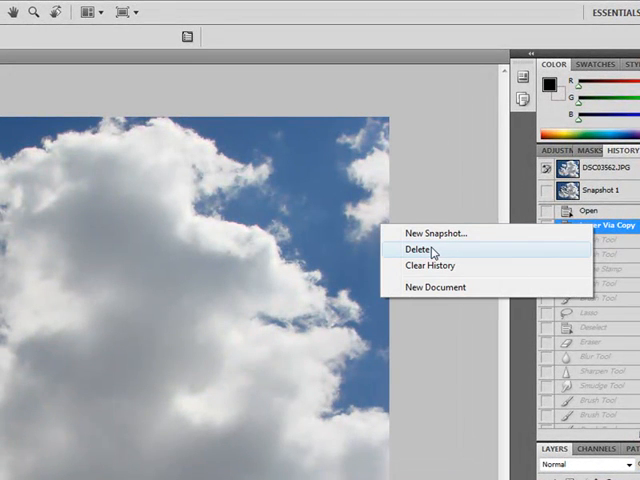
pyautogui.click(413, 248)
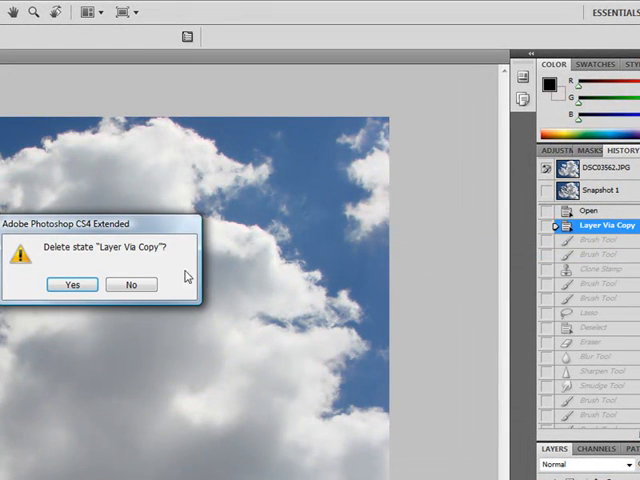
pyautogui.moveTo(67, 263)
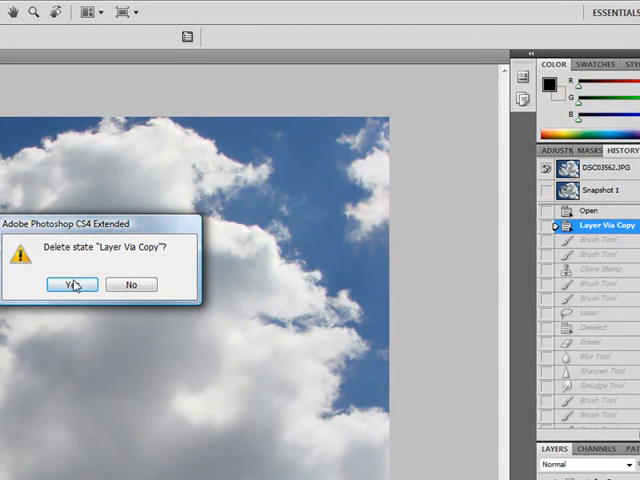
pyautogui.click(71, 284)
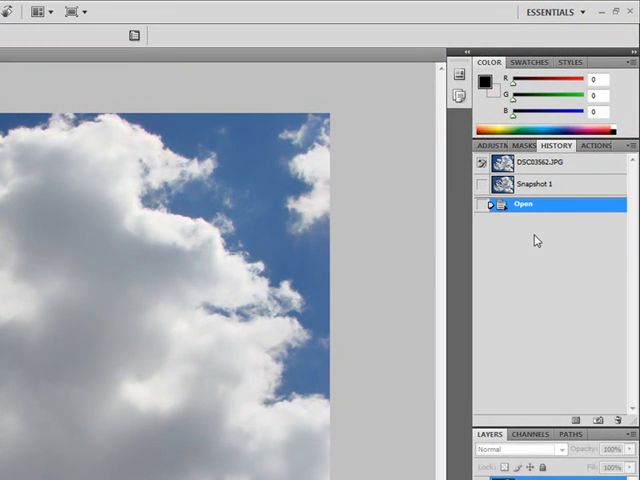
pyautogui.moveTo(504, 222)
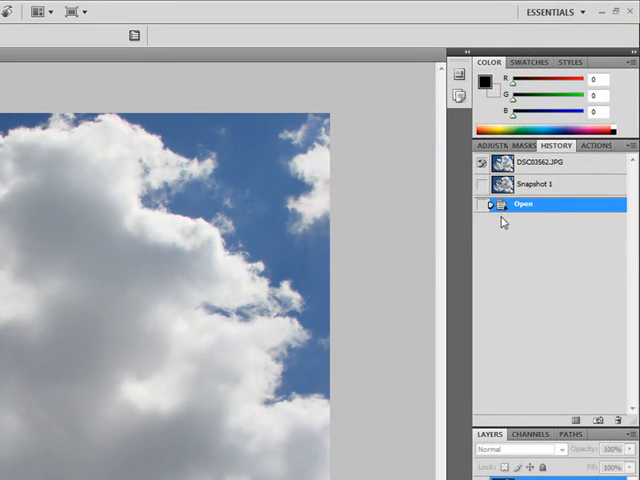
pyautogui.moveTo(525, 255)
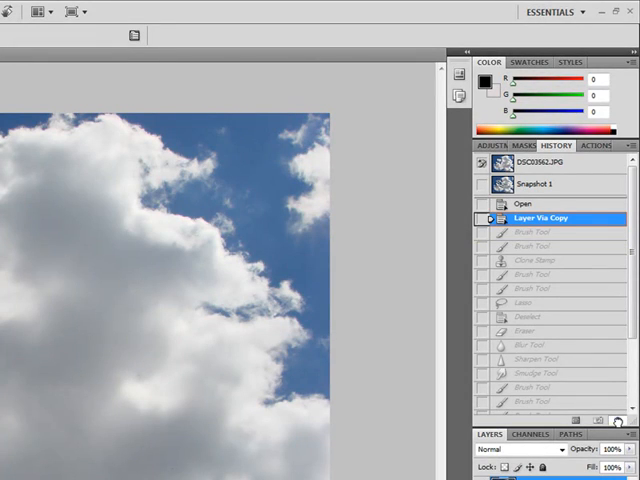
# - Delete the Layer Via Copy state and later steps with the History trash icon
pyautogui.click(523, 204)
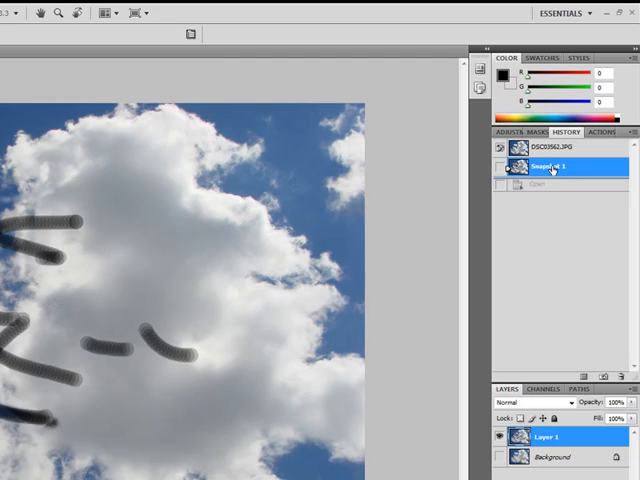
# - Rename Snapshot 1 to 'With Brush' and pick it up to discard it
pyautogui.doubleClick(548, 166)
pyautogui.write('With brush')
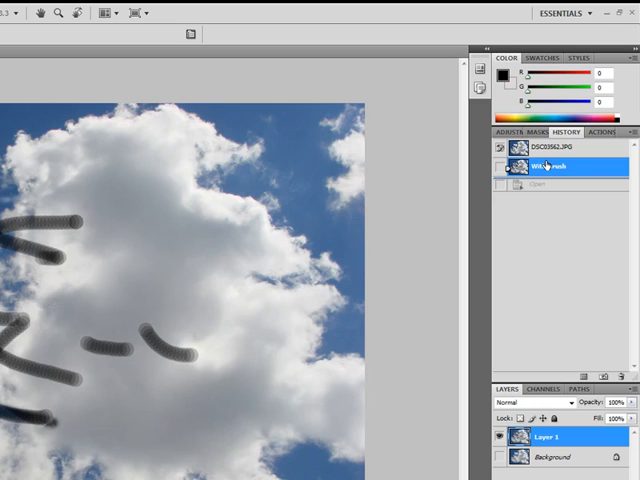
pyautogui.click(560, 167)
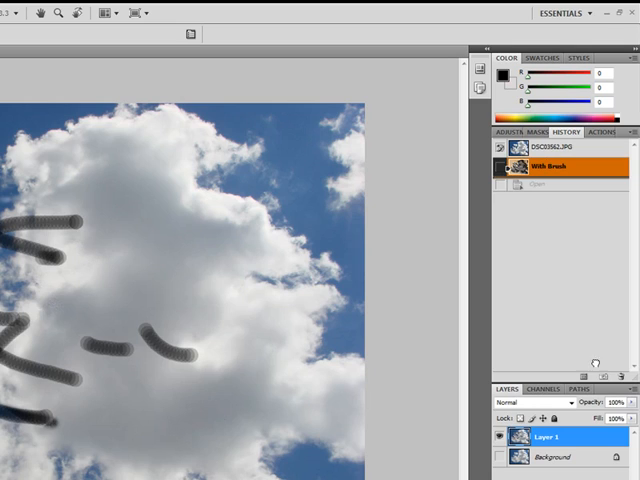
pyautogui.click(560, 167)
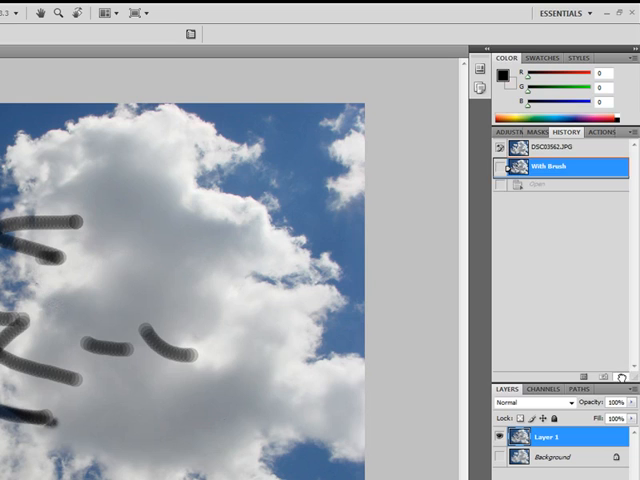
# - Drop the 'With Brush' snapshot onto the History panel's Delete icon
pyautogui.click(560, 148)
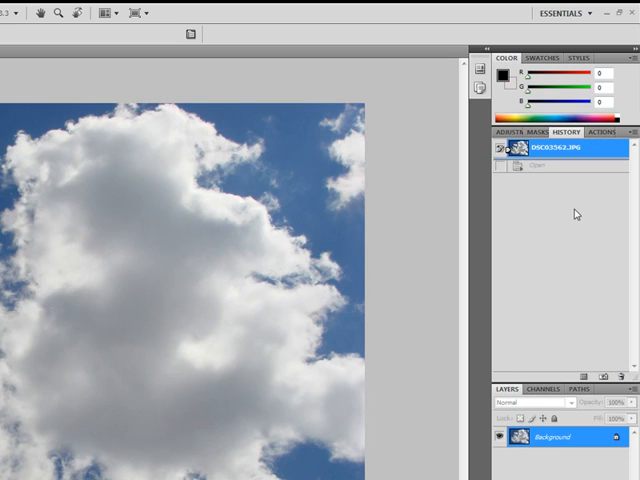
pyautogui.moveTo(535, 184)
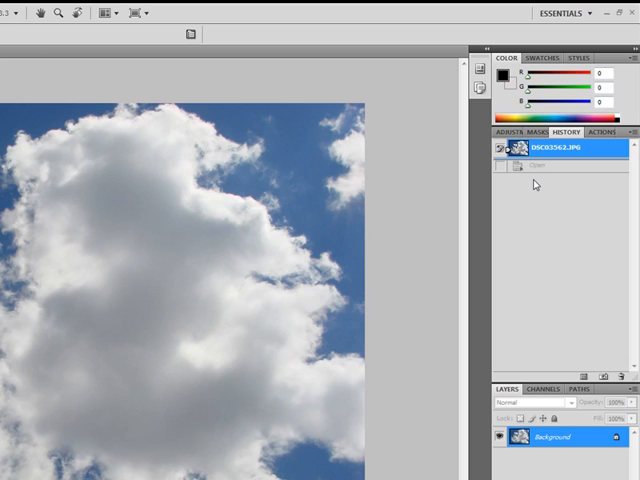
pyautogui.moveTo(536, 183)
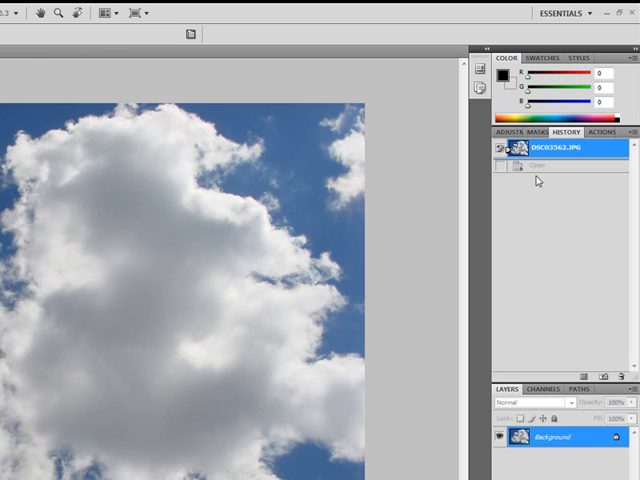
pyautogui.moveTo(508, 195)
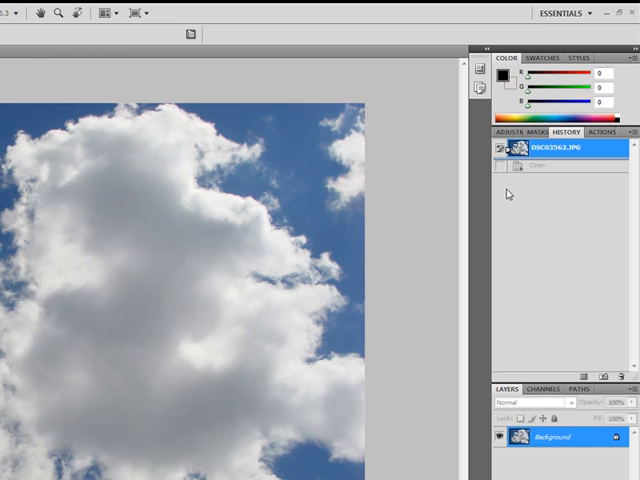